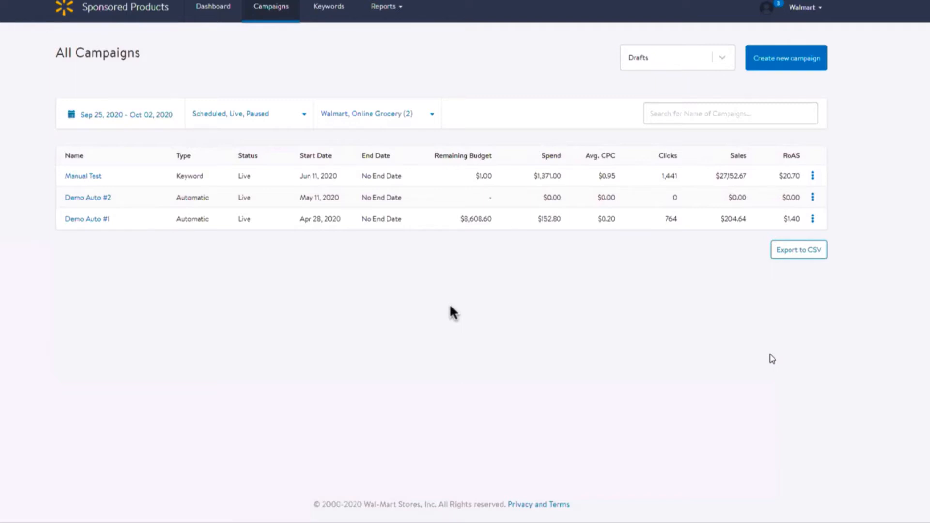
- Create a new draft campaign on Walmart.com with automatic bidding selected
{"action": "left_click", "coordinate": [786, 57]}
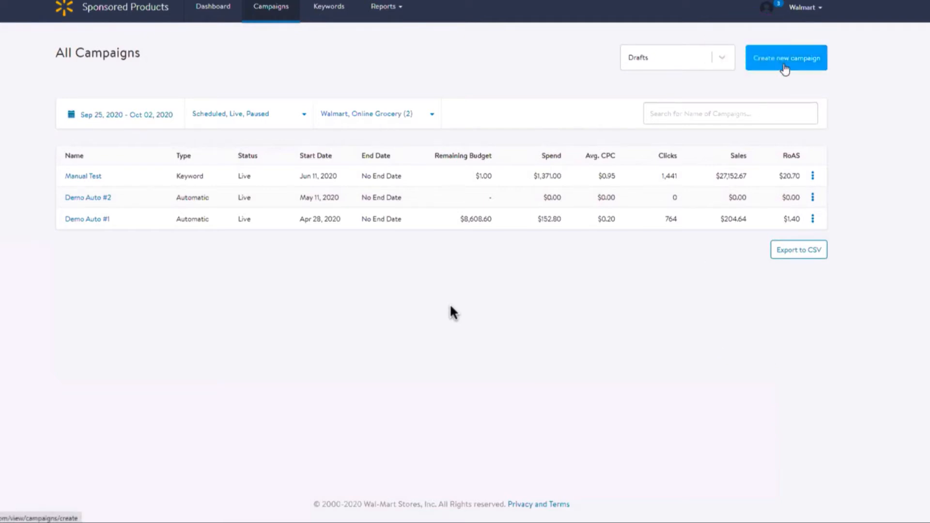
{"action": "left_click", "coordinate": [786, 57]}
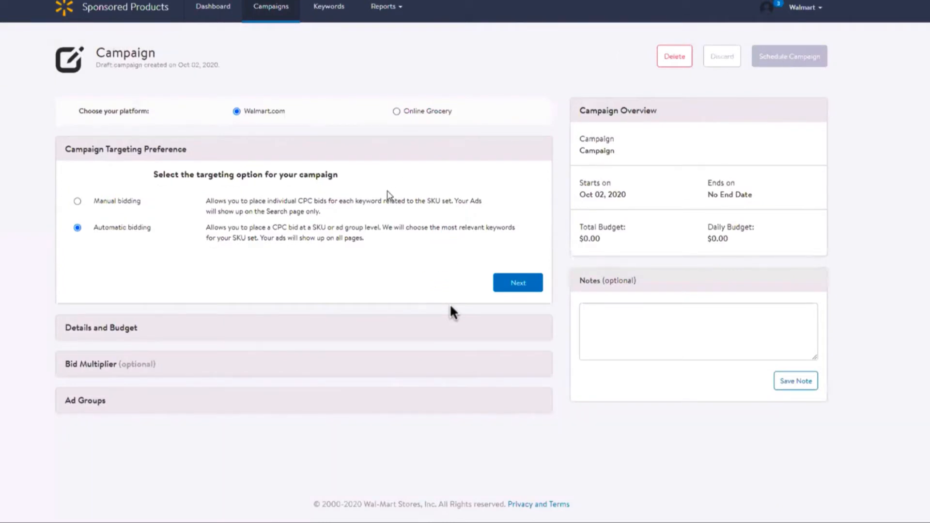
{"action": "left_click", "coordinate": [78, 227]}
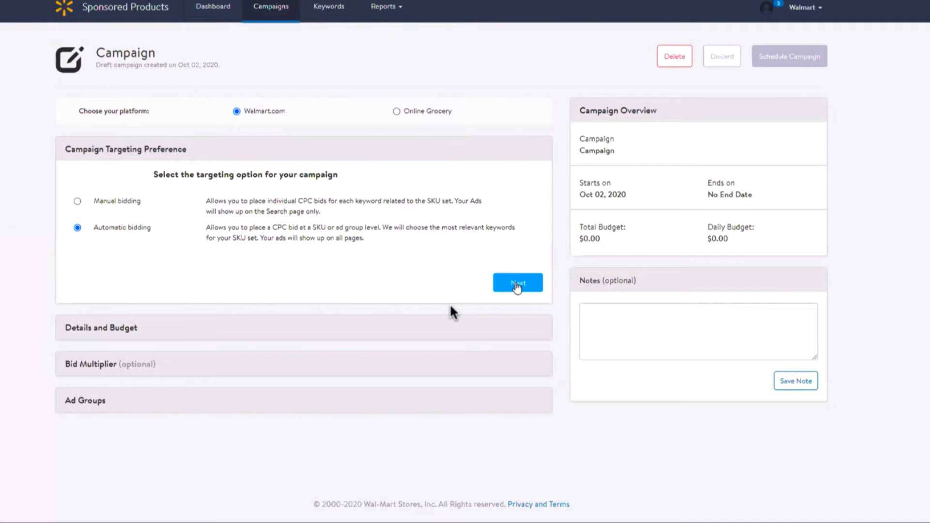
- Name the automatic campaign 'Demo Campaign' in the campaign details
{"action": "left_click", "coordinate": [517, 283]}
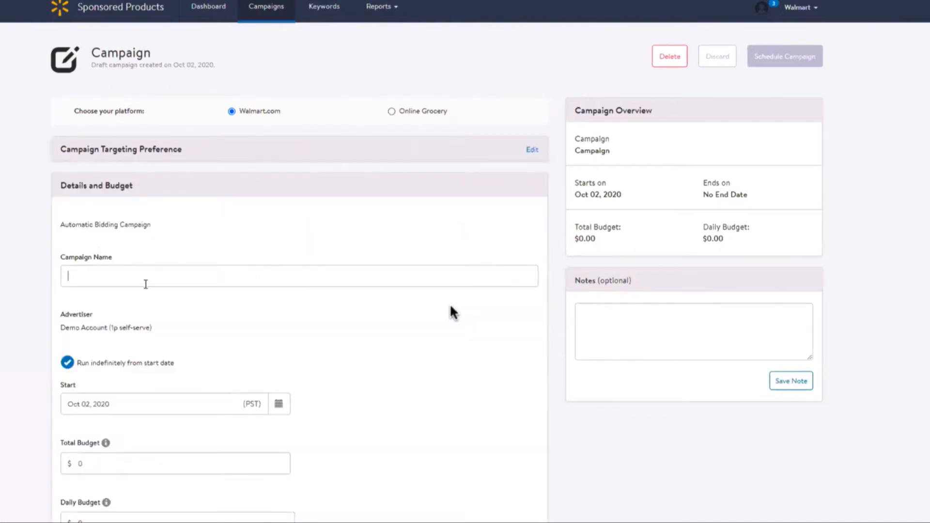
{"action": "type", "text": "Demo Campaign"}
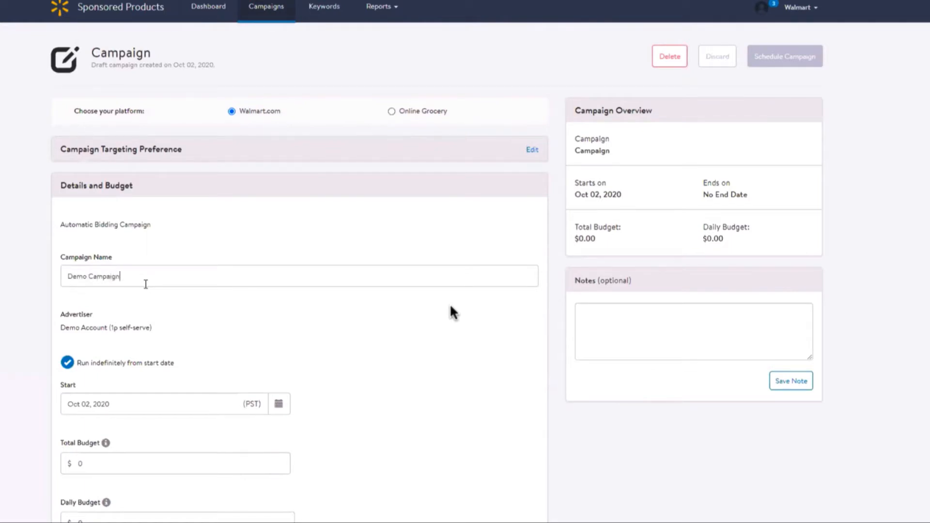
{"action": "type", "text": "Demo Campaign"}
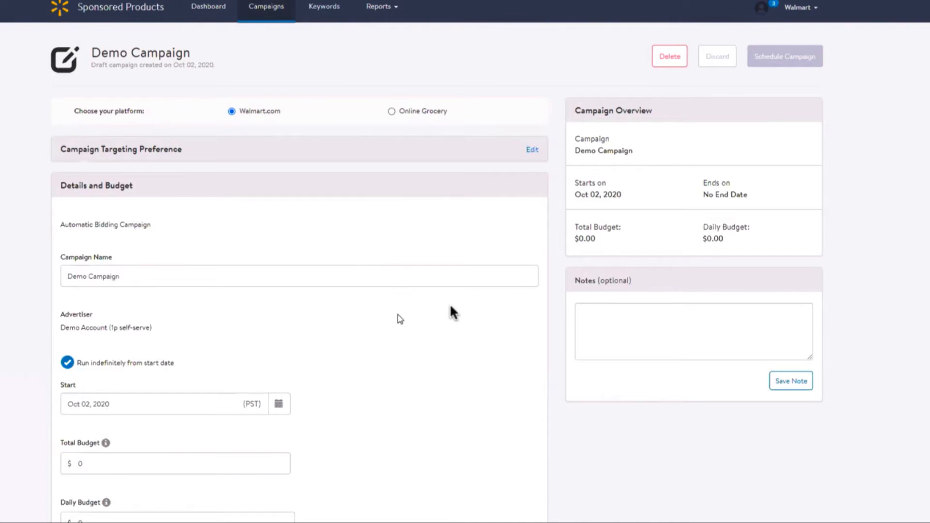
{"action": "mouse_move", "coordinate": [426, 297]}
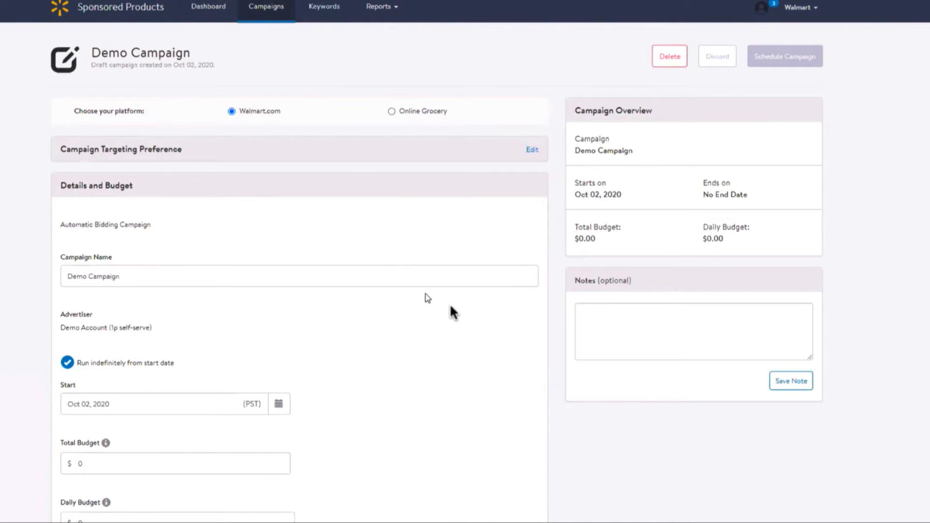
{"action": "scroll", "scroll_direction": "down", "scroll_amount": 3}
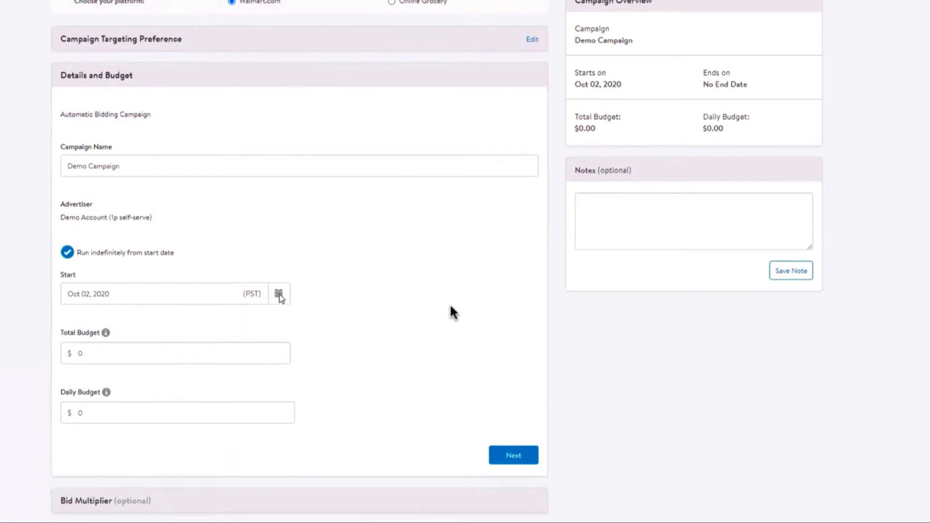
- Stop running indefinitely and set the end date to Dec 31, 2020, keeping the Oct 02 start
{"action": "left_click", "coordinate": [279, 295]}
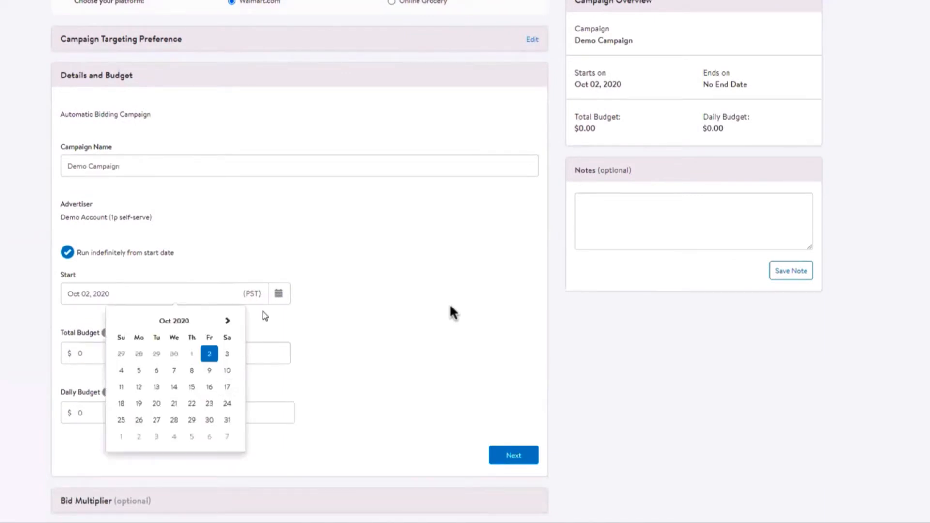
{"action": "left_click", "coordinate": [66, 254]}
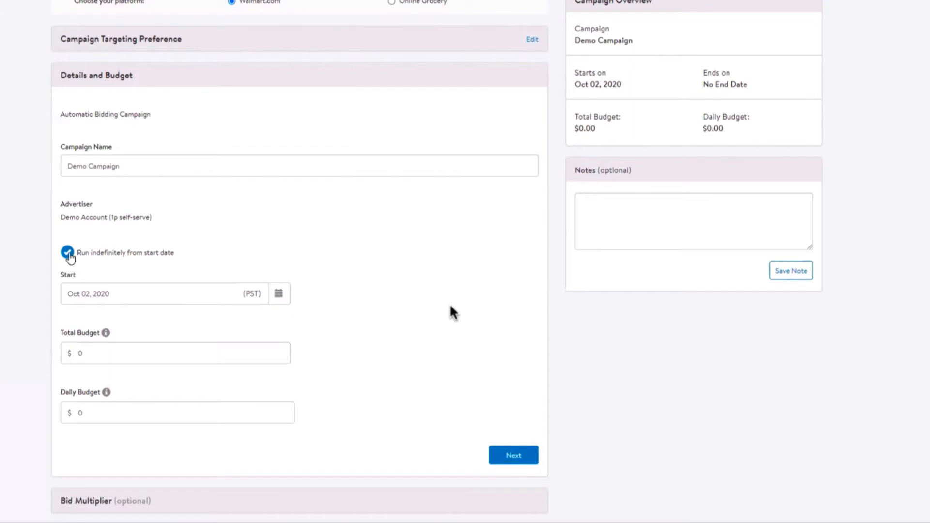
{"action": "left_click", "coordinate": [67, 253]}
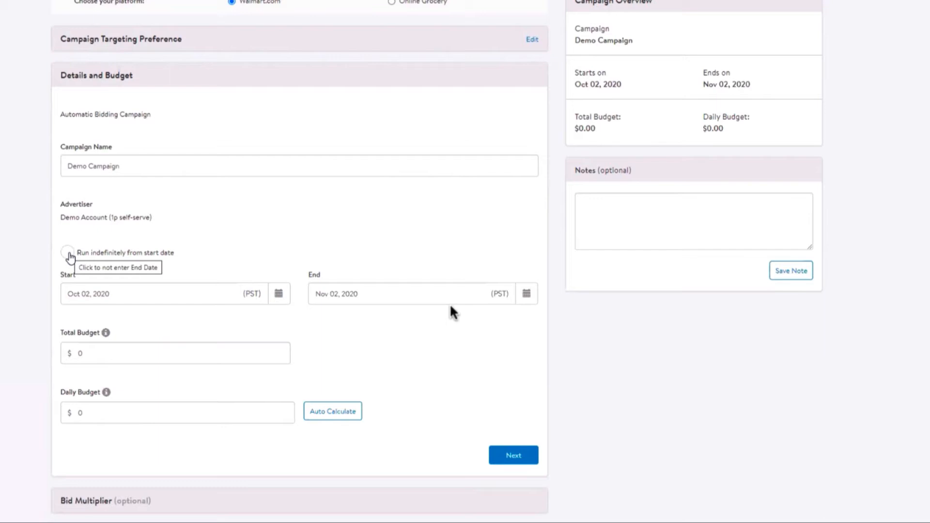
{"action": "left_click", "coordinate": [406, 294]}
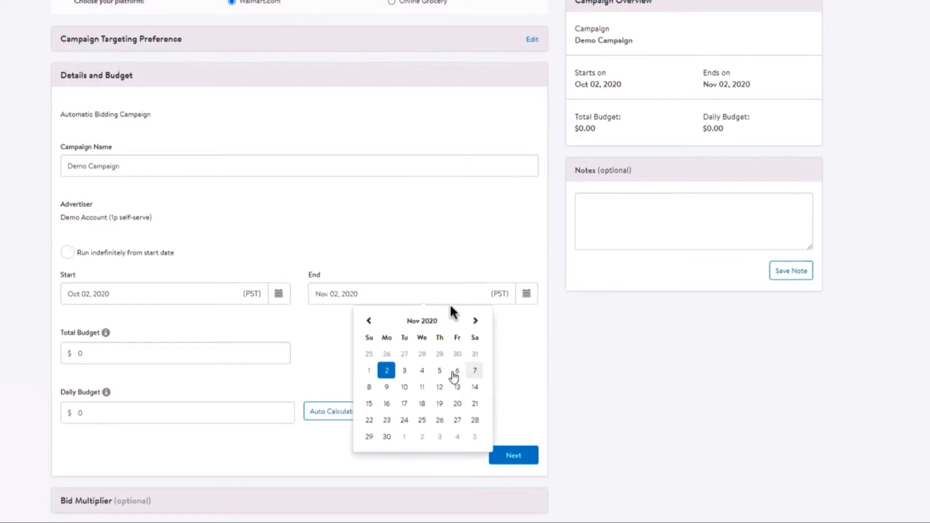
{"action": "left_click", "coordinate": [474, 321]}
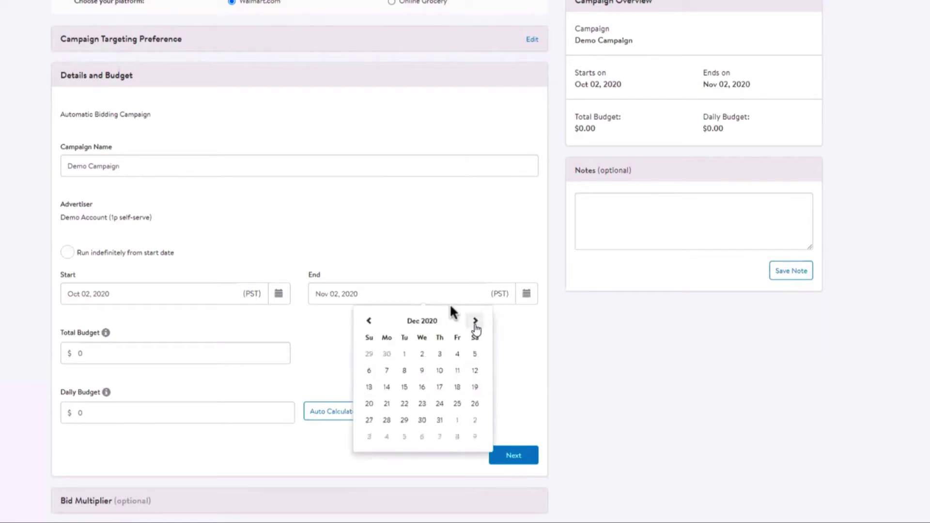
{"action": "left_click", "coordinate": [440, 420]}
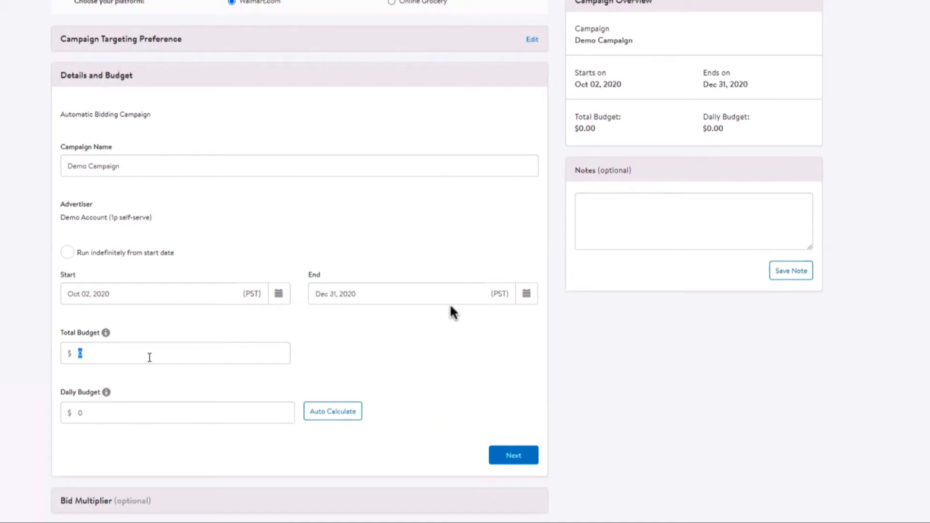
- Set the total budget to 1000 and the daily budget to 100
{"action": "type", "text": "1000"}
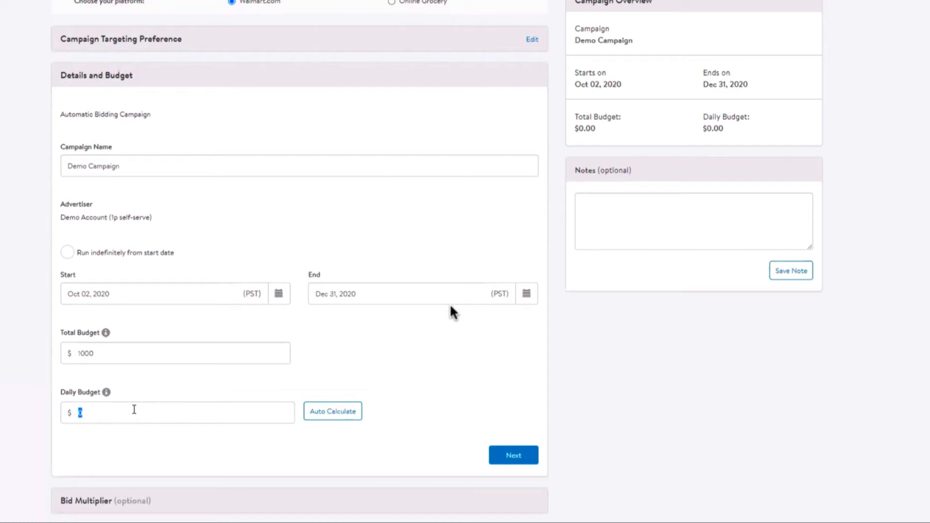
{"action": "type", "text": "100"}
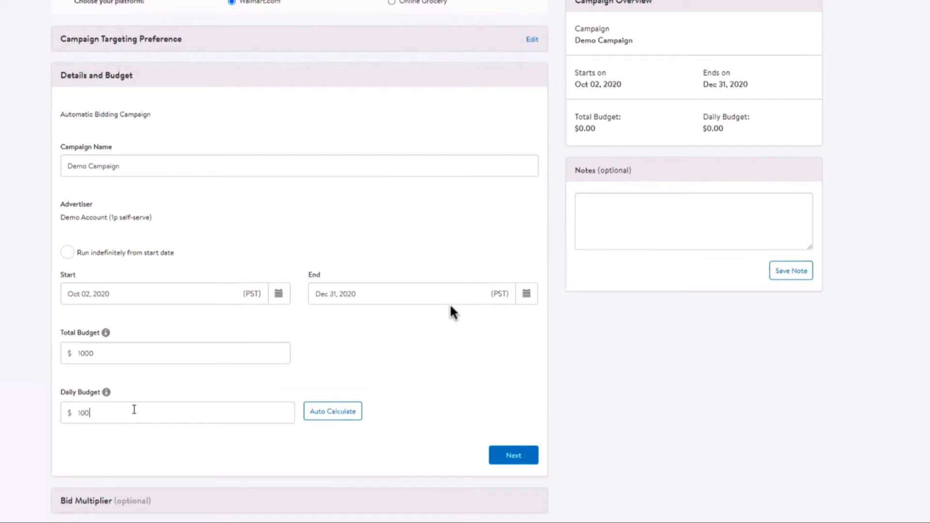
{"action": "mouse_move", "coordinate": [393, 374]}
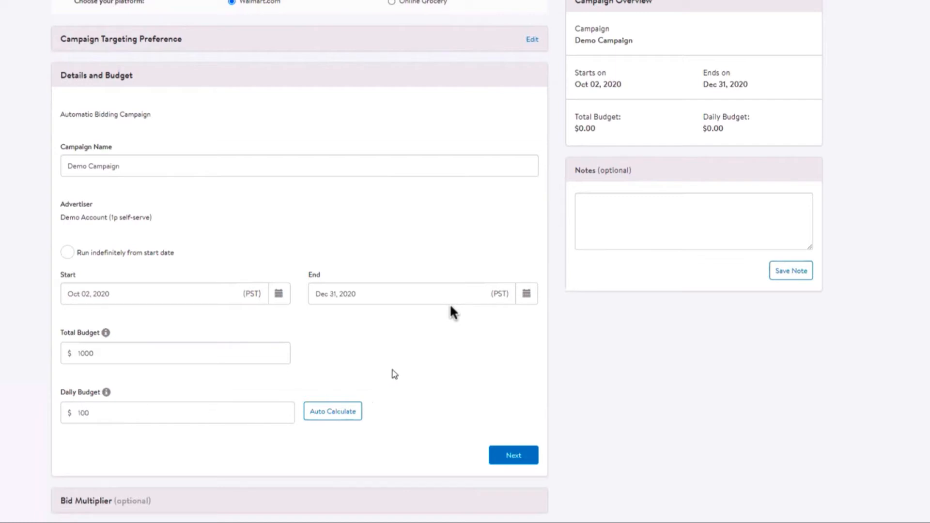
{"action": "mouse_move", "coordinate": [405, 368]}
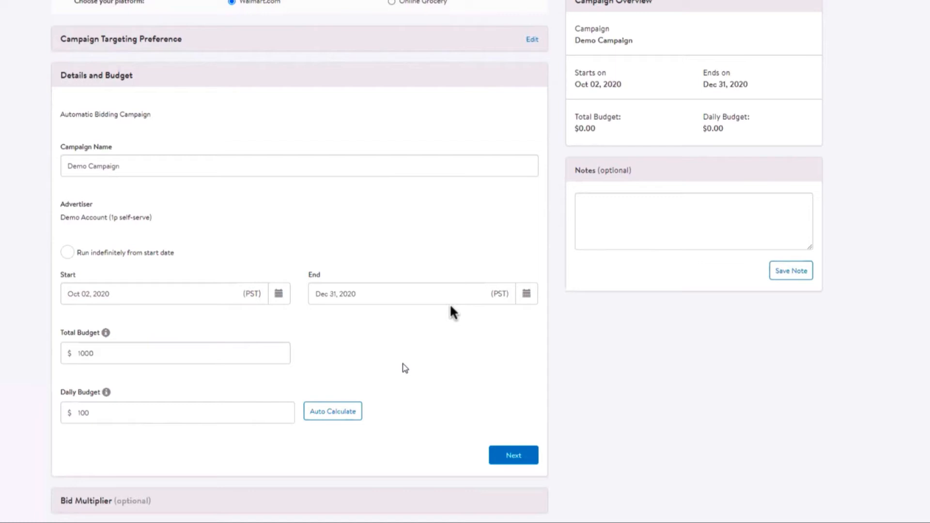
{"action": "mouse_move", "coordinate": [454, 345]}
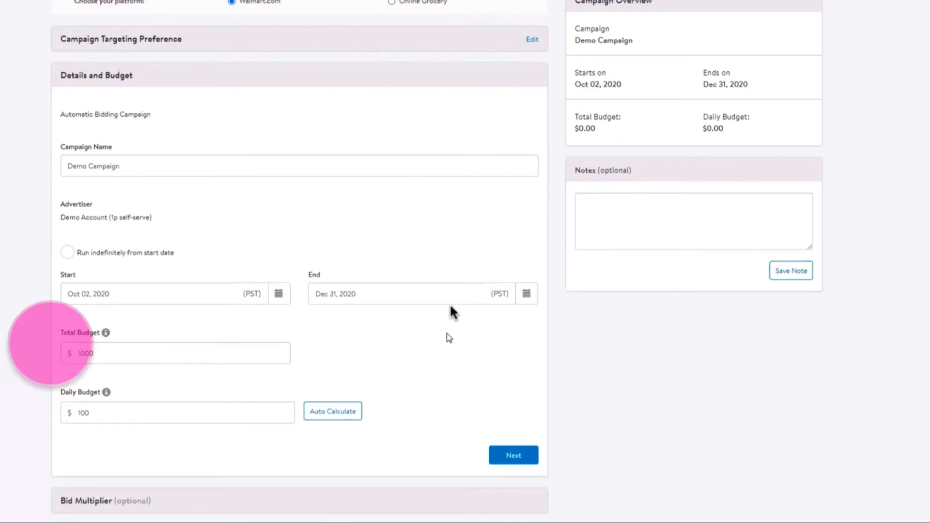
{"action": "scroll", "scroll_direction": "down", "scroll_amount": 3}
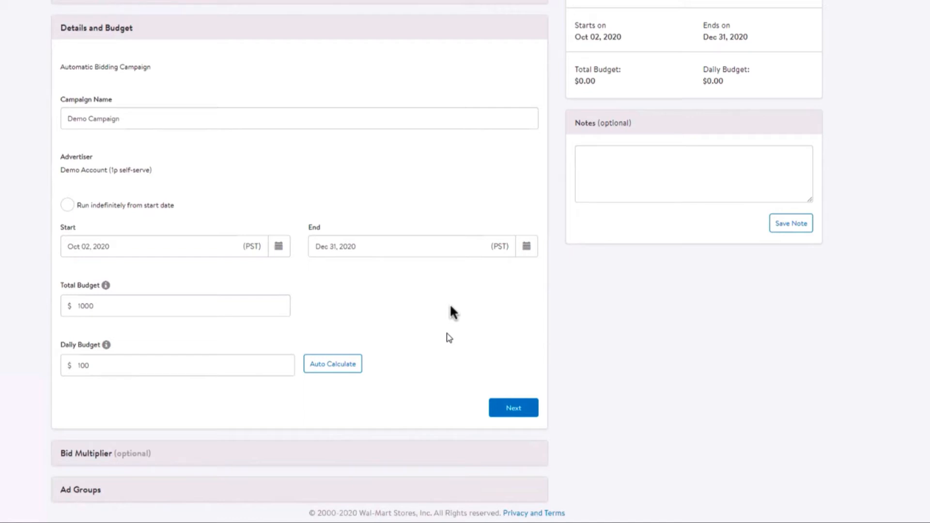
{"action": "mouse_move", "coordinate": [453, 312]}
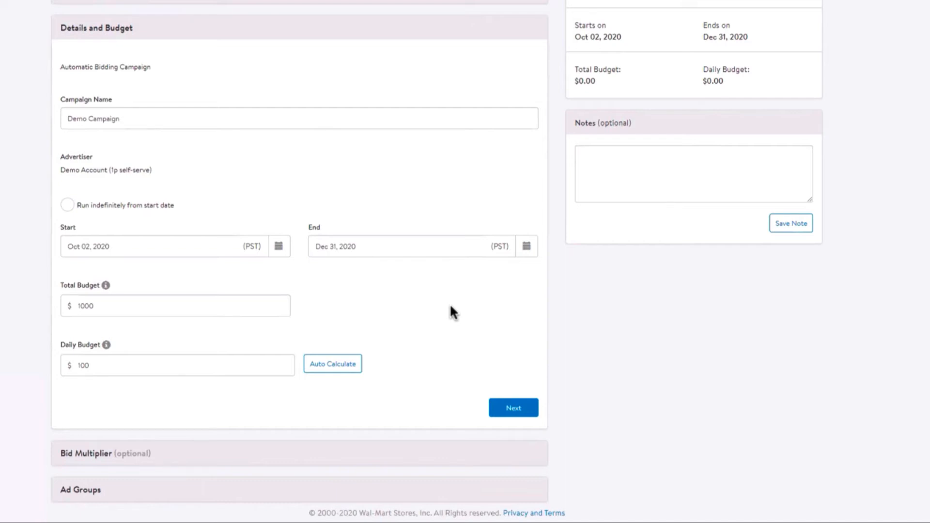
{"action": "mouse_move", "coordinate": [498, 374]}
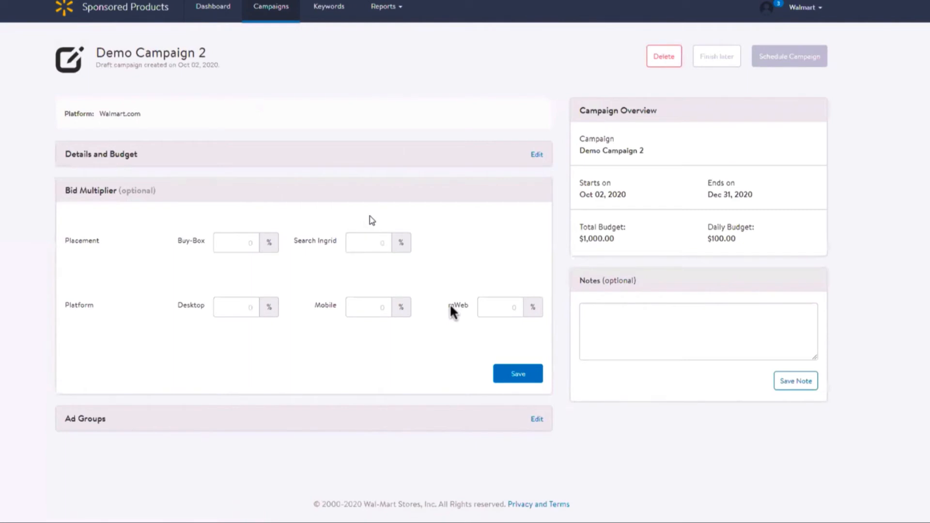
{"action": "mouse_move", "coordinate": [364, 223]}
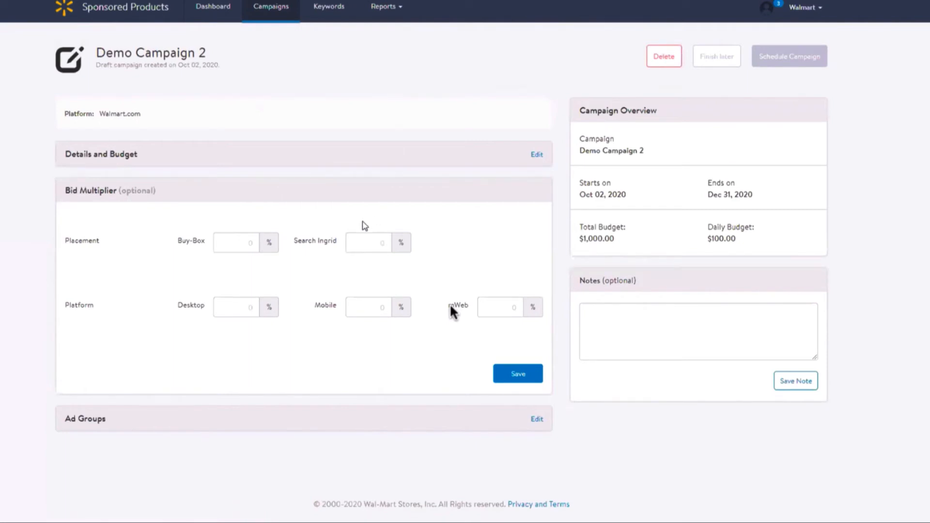
{"action": "mouse_move", "coordinate": [353, 260]}
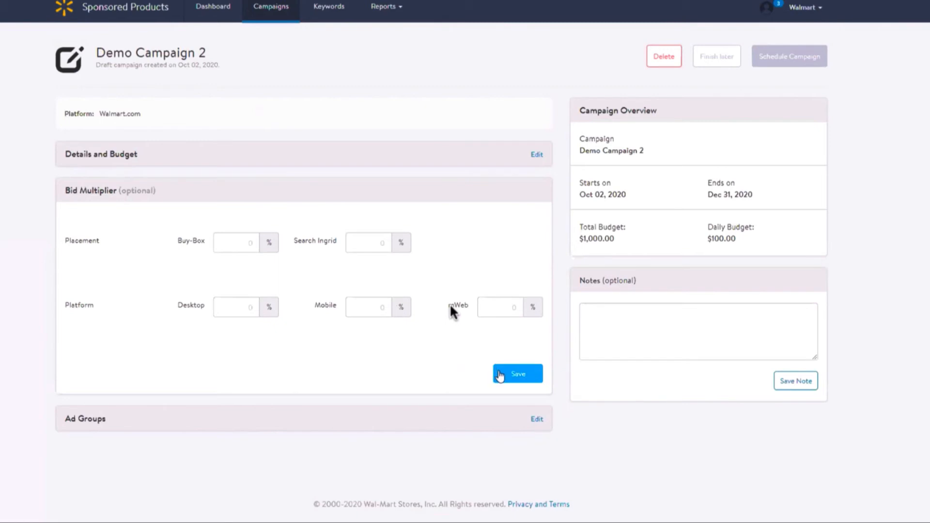
{"action": "mouse_move", "coordinate": [506, 377]}
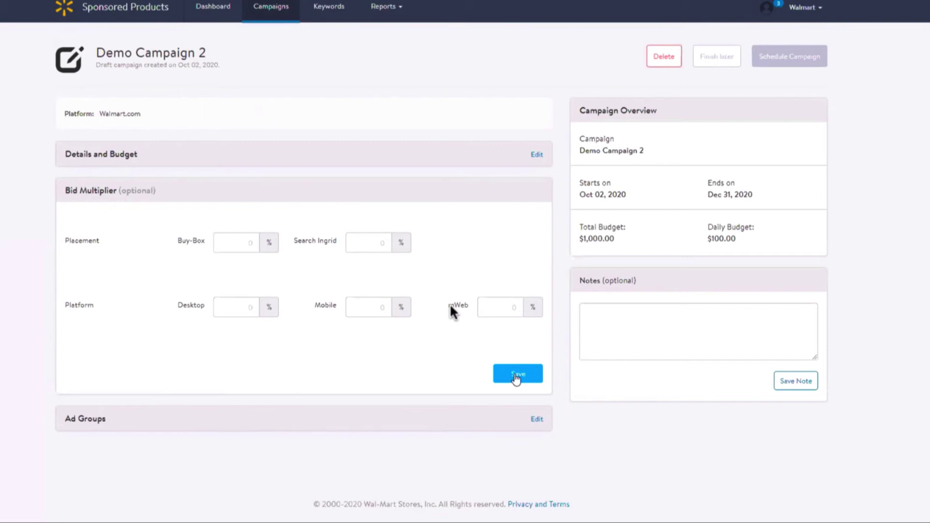
- Add a new ad group to Demo Campaign 2 and name it 'Demo Ad Group'
{"action": "left_click", "coordinate": [517, 374]}
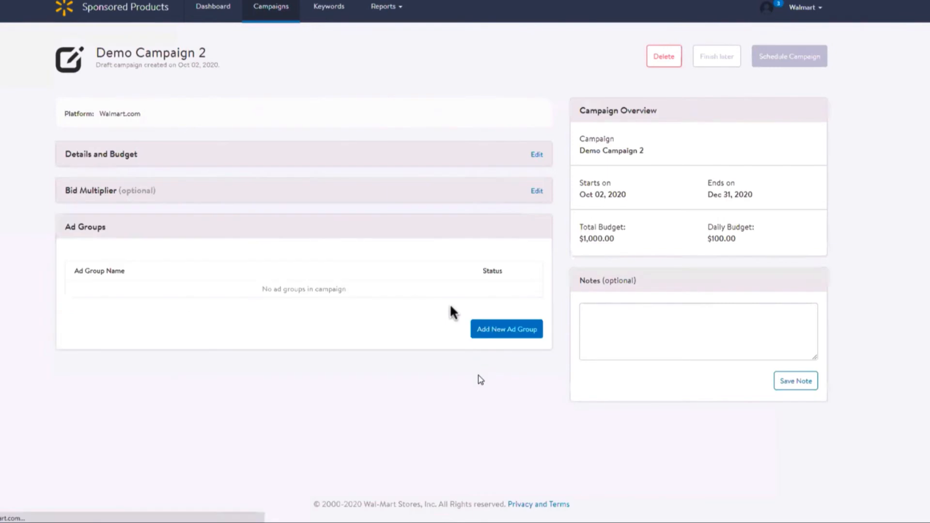
{"action": "mouse_move", "coordinate": [500, 333]}
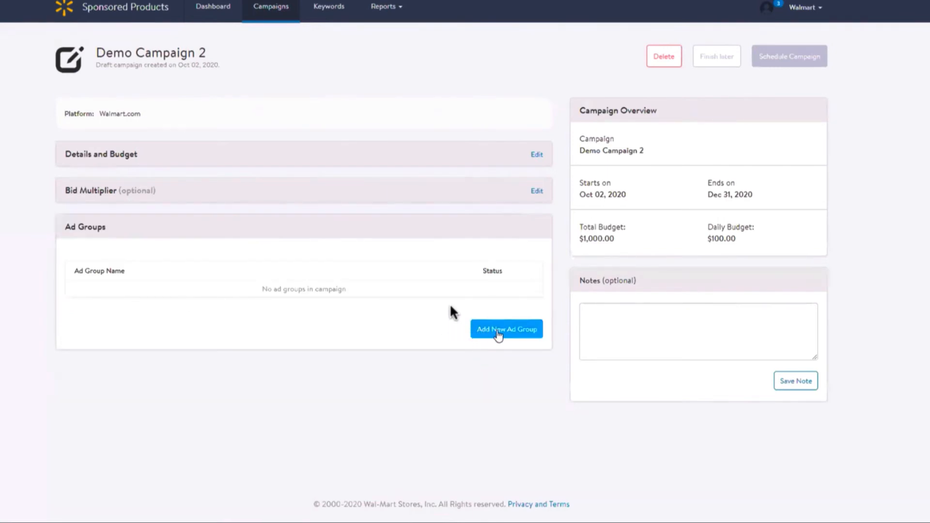
{"action": "mouse_move", "coordinate": [513, 334]}
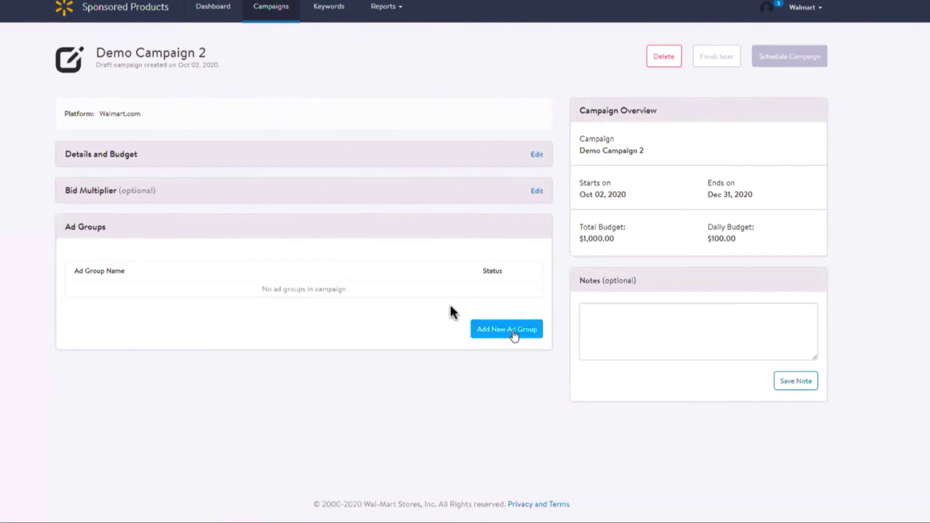
{"action": "left_click", "coordinate": [505, 330]}
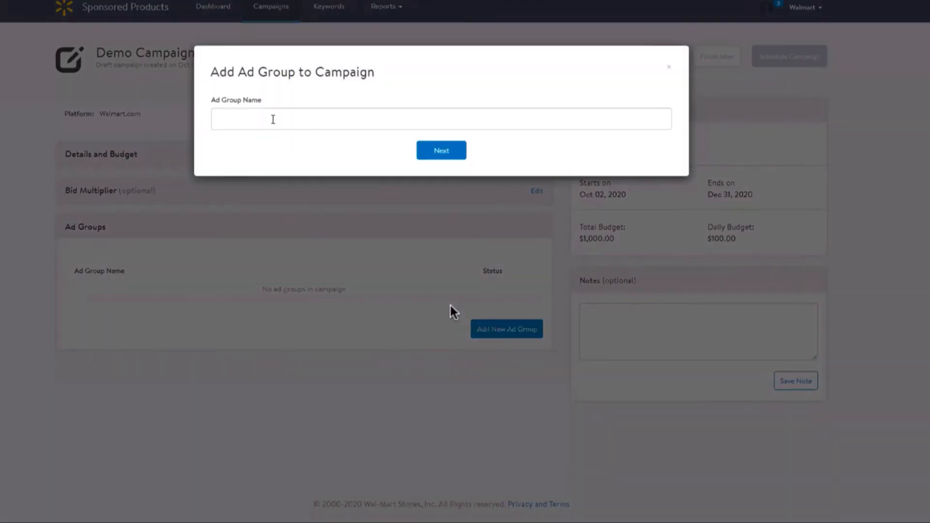
{"action": "type", "text": "Demo Ad Gro"}
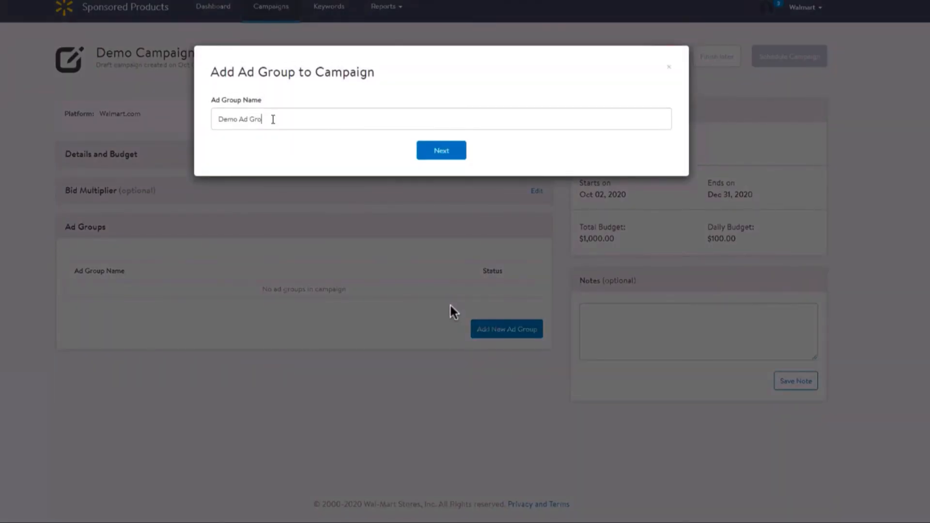
{"action": "type", "text": "u"}
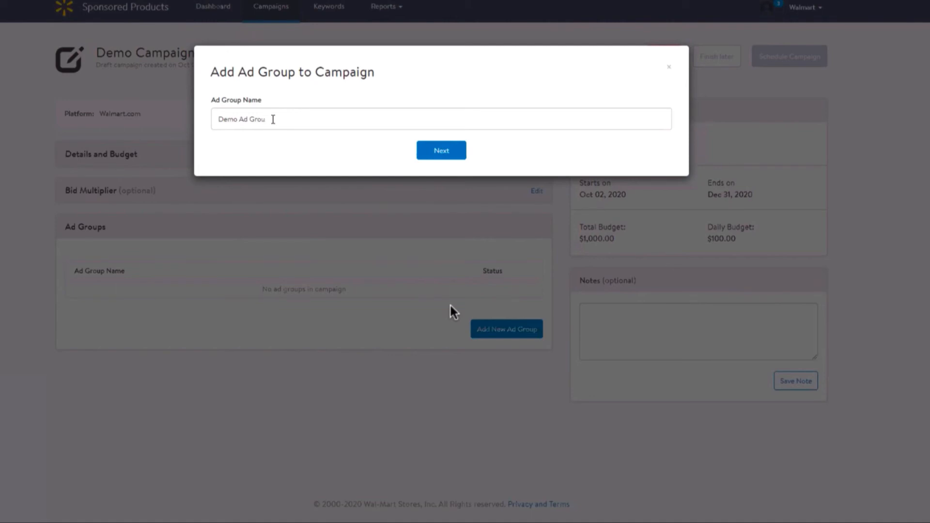
{"action": "type", "text": "p"}
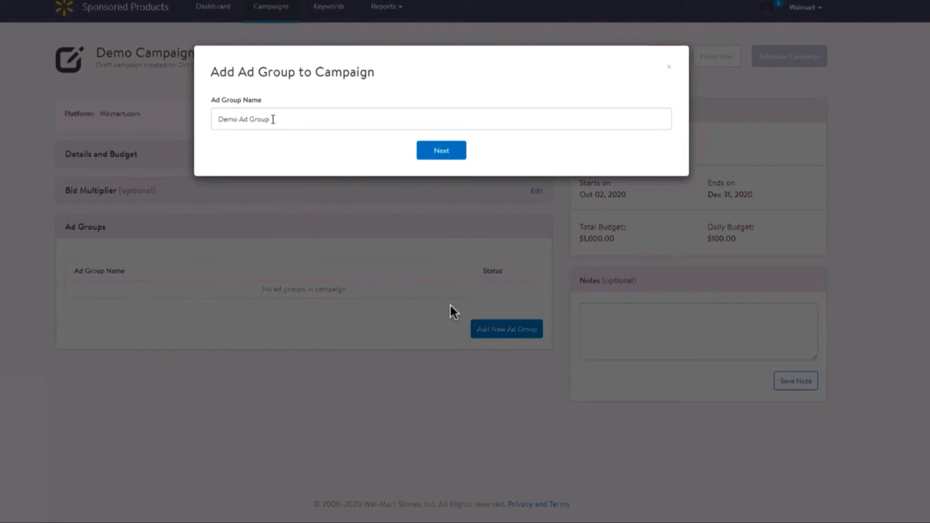
{"action": "mouse_move", "coordinate": [519, 159]}
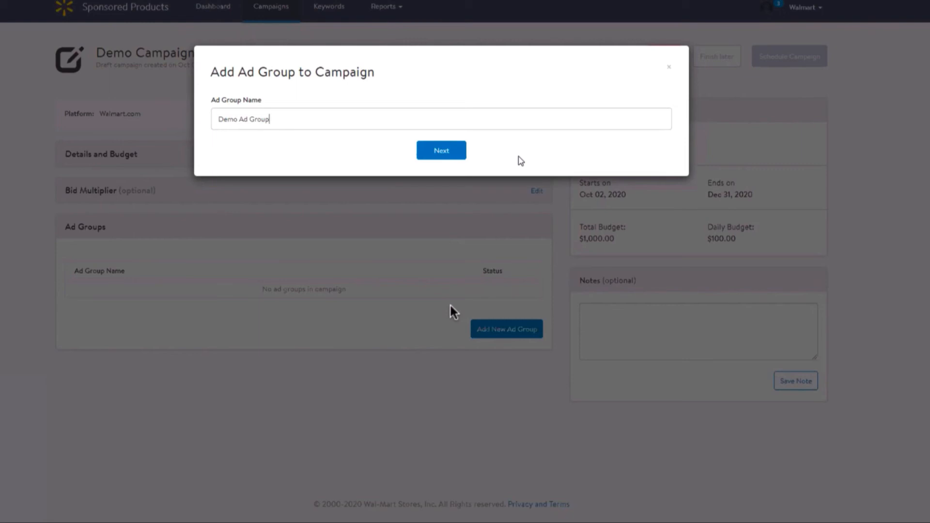
- Create Demo Ad Group and add all ten searched Walmart gift card items to it
{"action": "left_click", "coordinate": [441, 150]}
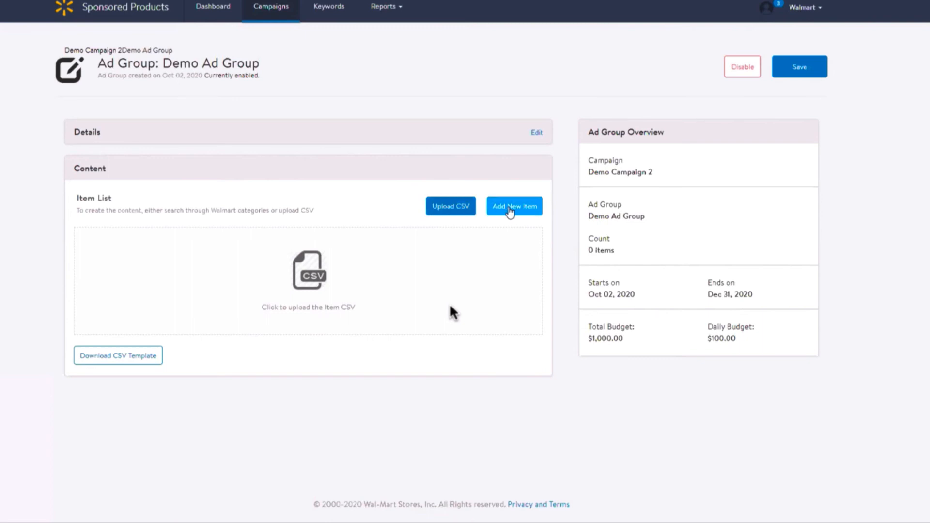
{"action": "left_click", "coordinate": [514, 205]}
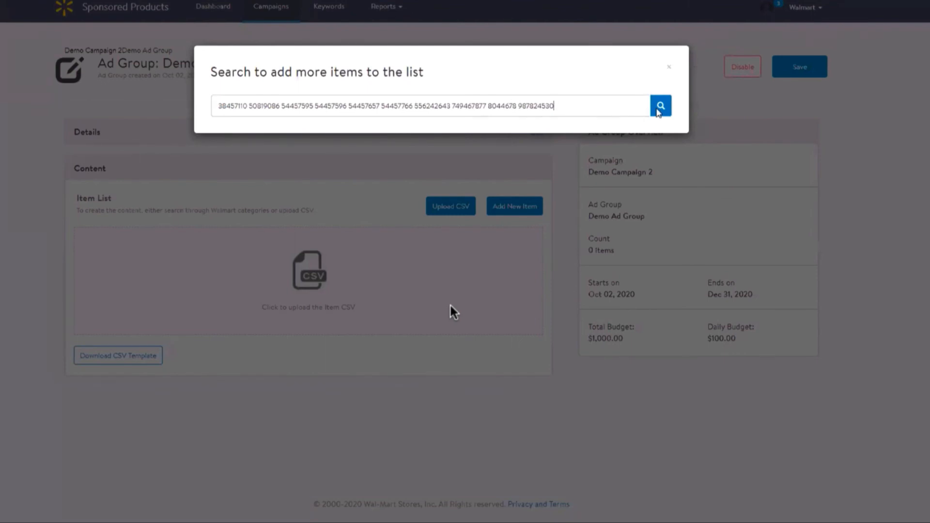
{"action": "left_click", "coordinate": [661, 106]}
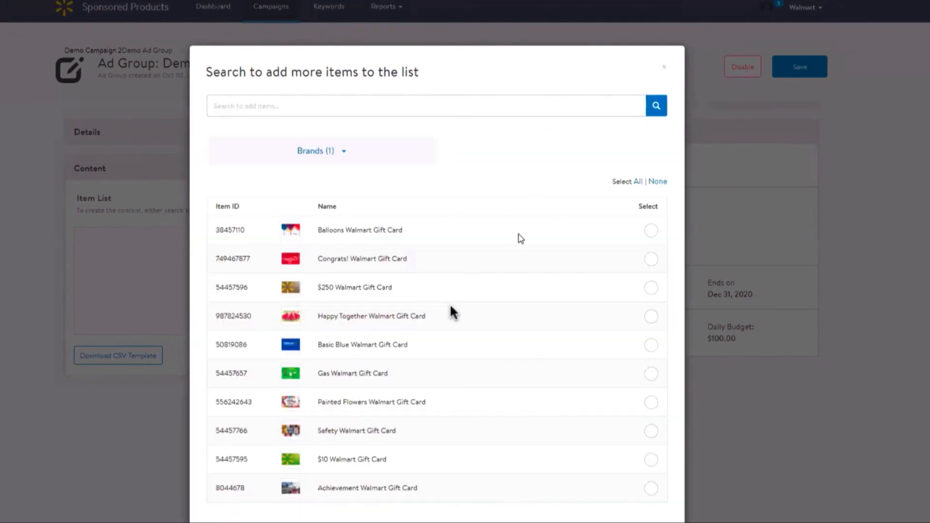
{"action": "left_click", "coordinate": [638, 181]}
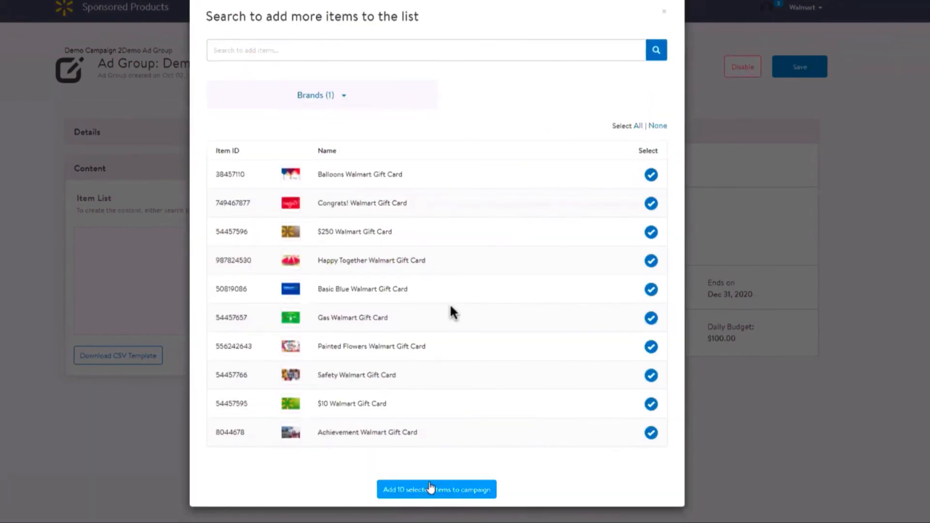
{"action": "left_click", "coordinate": [436, 489]}
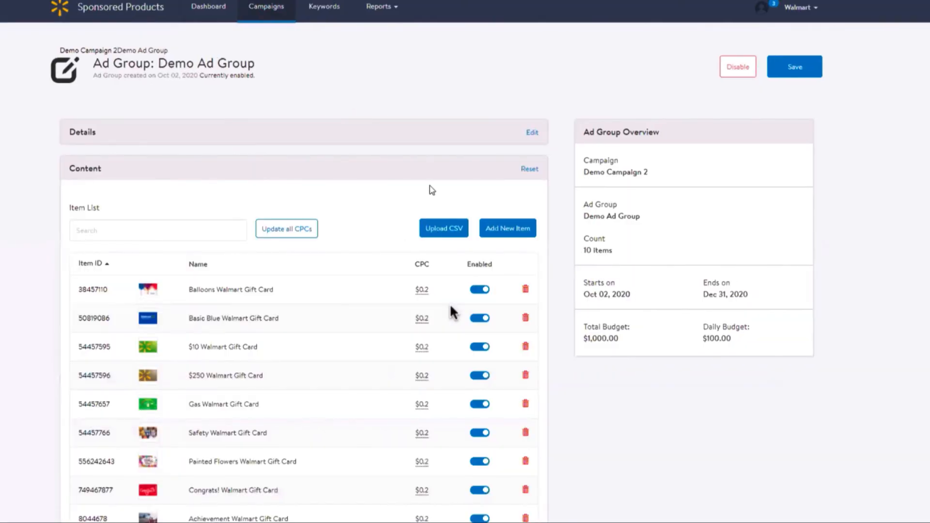
{"action": "scroll", "scroll_direction": "down", "scroll_amount": 3}
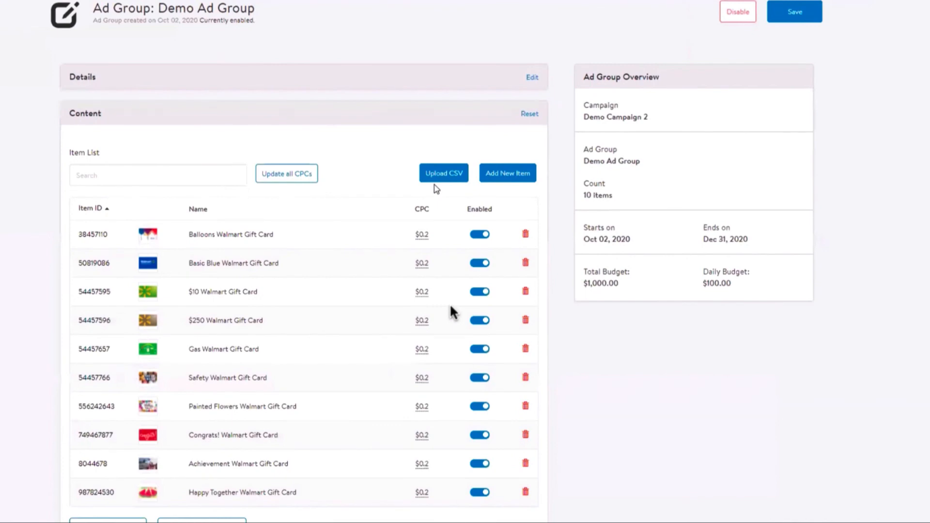
{"action": "mouse_move", "coordinate": [528, 158]}
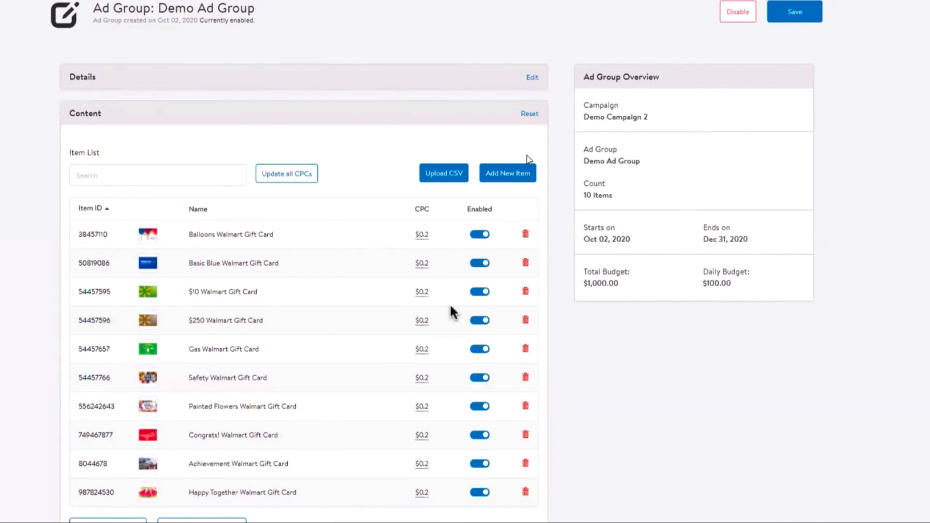
{"action": "left_click", "coordinate": [508, 172]}
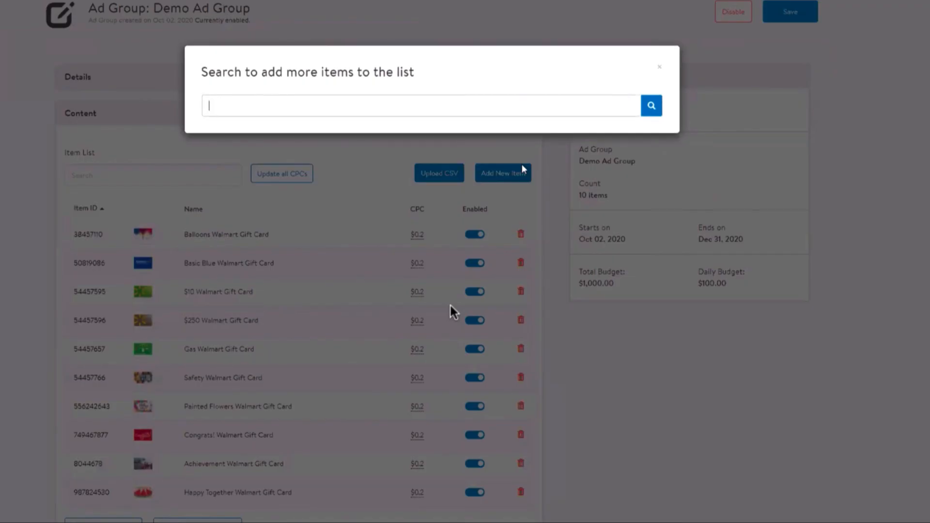
{"action": "type", "text": "Walmart gift c"}
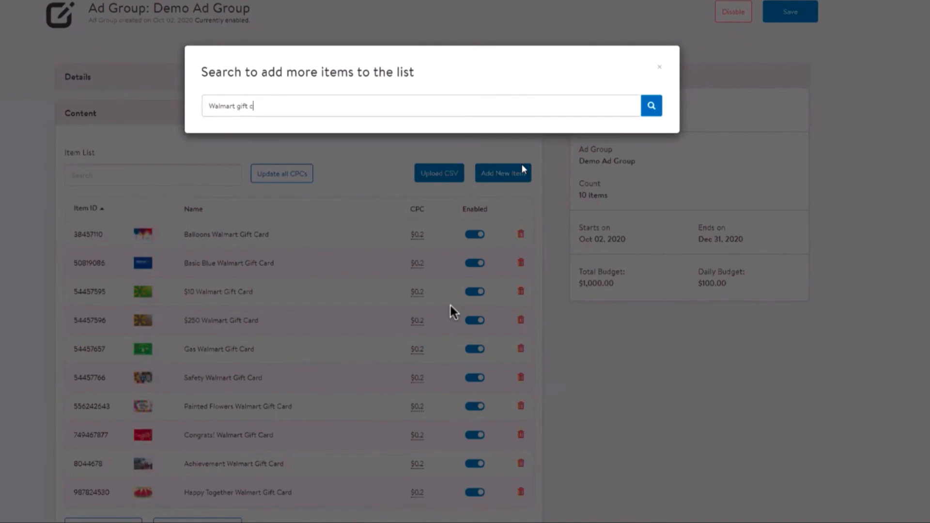
{"action": "left_click", "coordinate": [651, 106]}
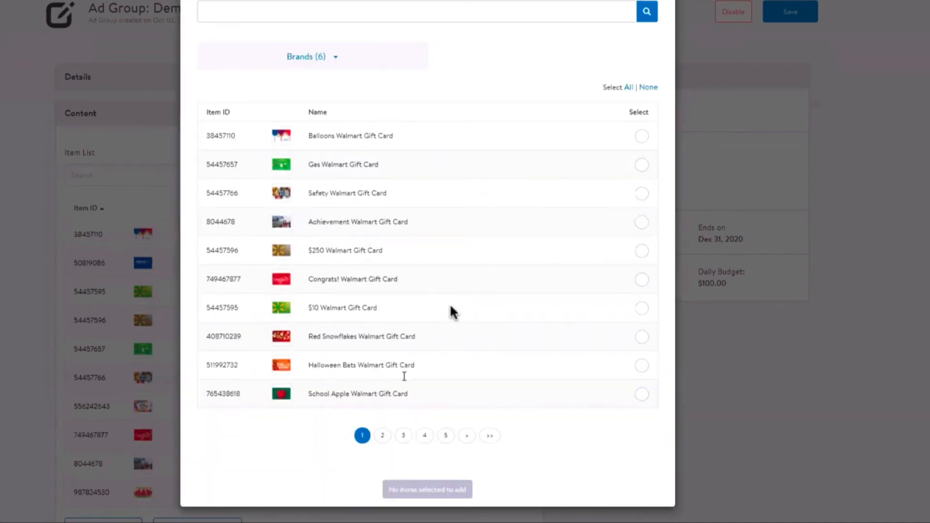
{"action": "left_click", "coordinate": [382, 436]}
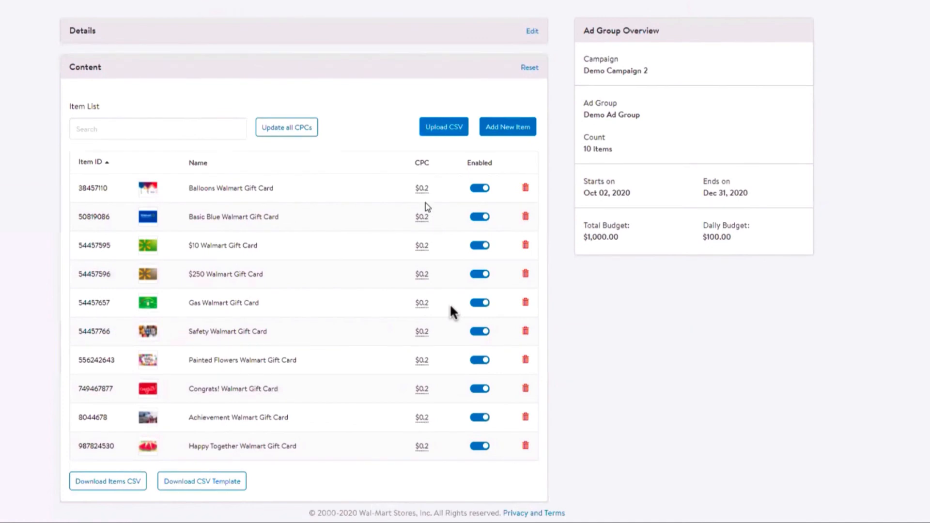
{"action": "mouse_move", "coordinate": [478, 195]}
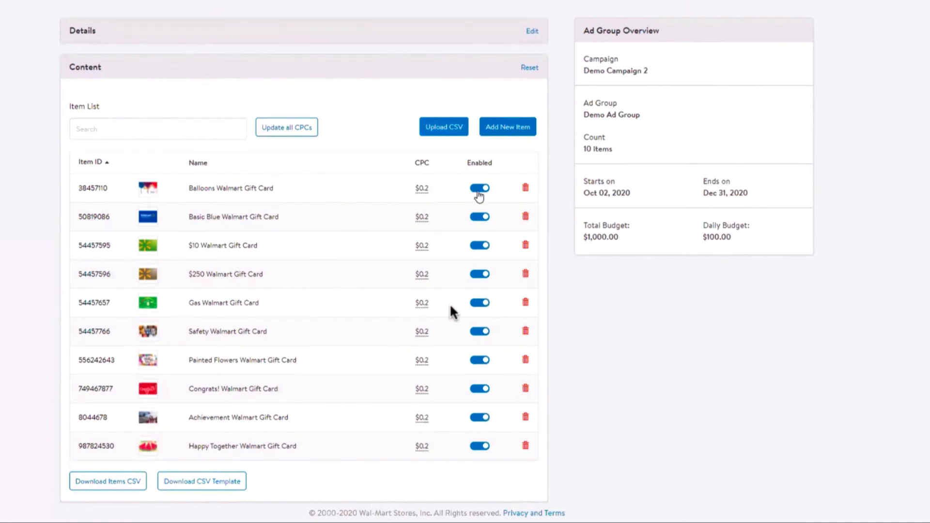
- Toggle the Enabled switch for the Balloons Walmart Gift Card item
{"action": "left_click", "coordinate": [479, 190]}
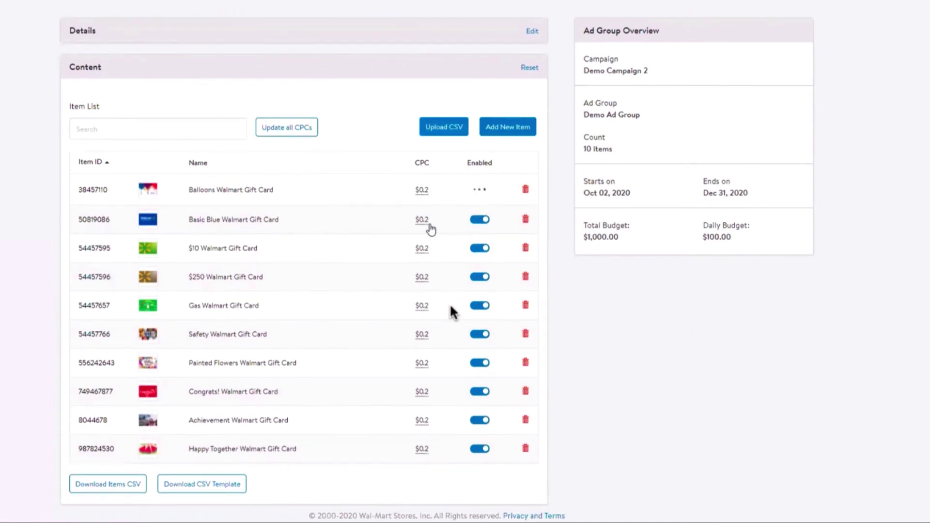
{"action": "left_click", "coordinate": [422, 219]}
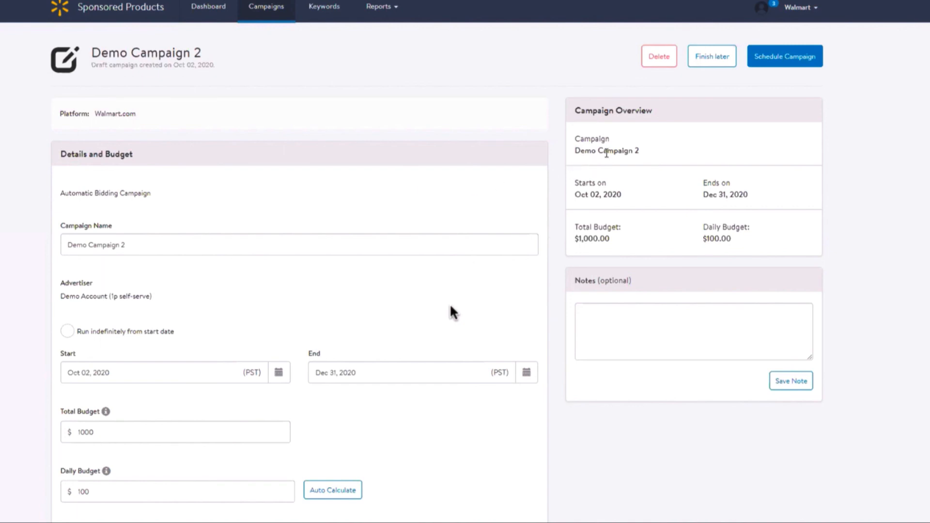
{"action": "mouse_move", "coordinate": [782, 58]}
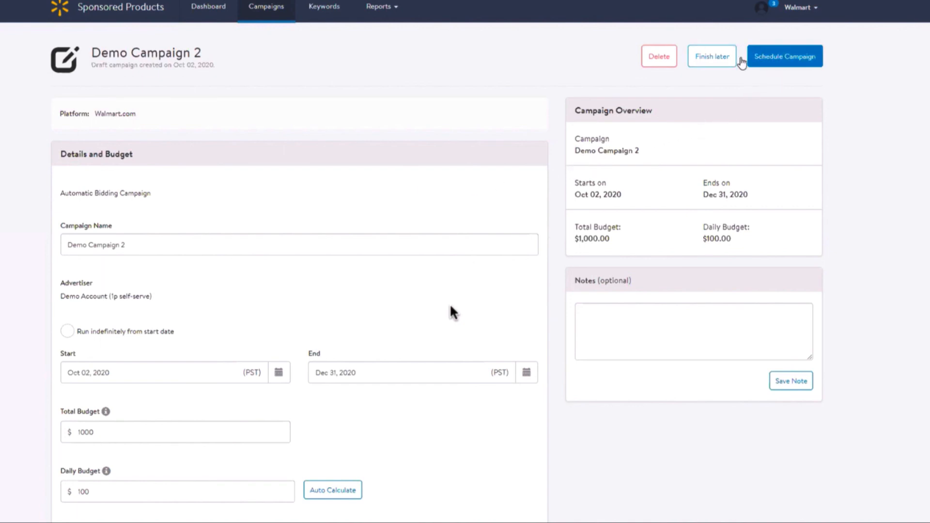
{"action": "mouse_move", "coordinate": [777, 64]}
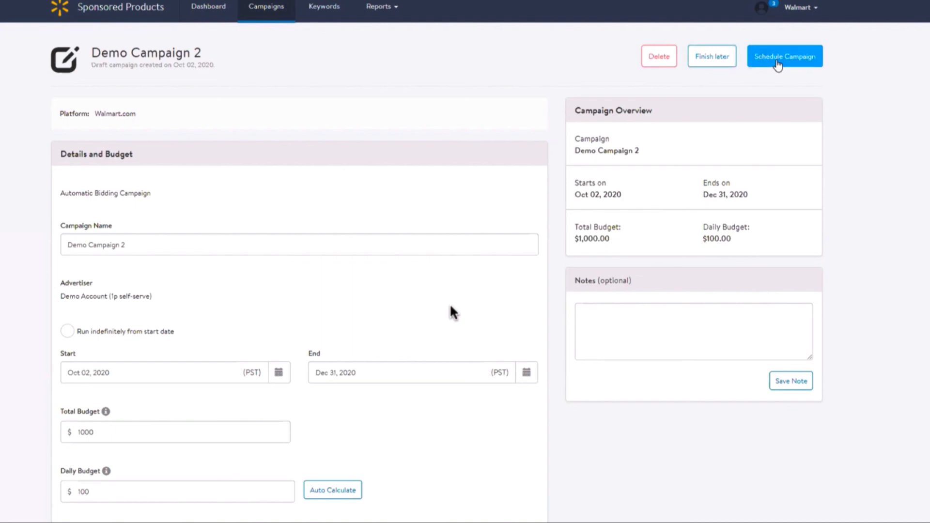
- Confirm scheduling Demo Campaign 2 for Oct 02 to Dec 31, 2020
{"action": "left_click", "coordinate": [785, 56]}
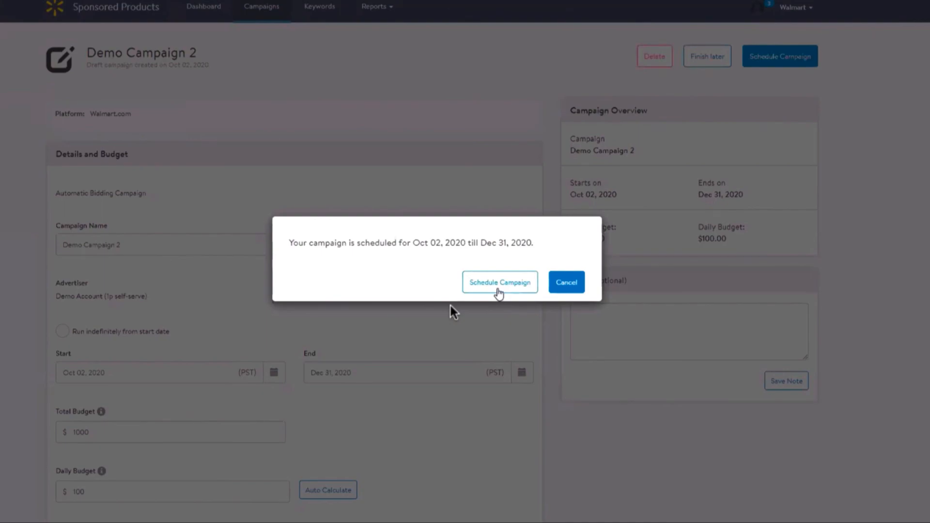
{"action": "left_click", "coordinate": [500, 282]}
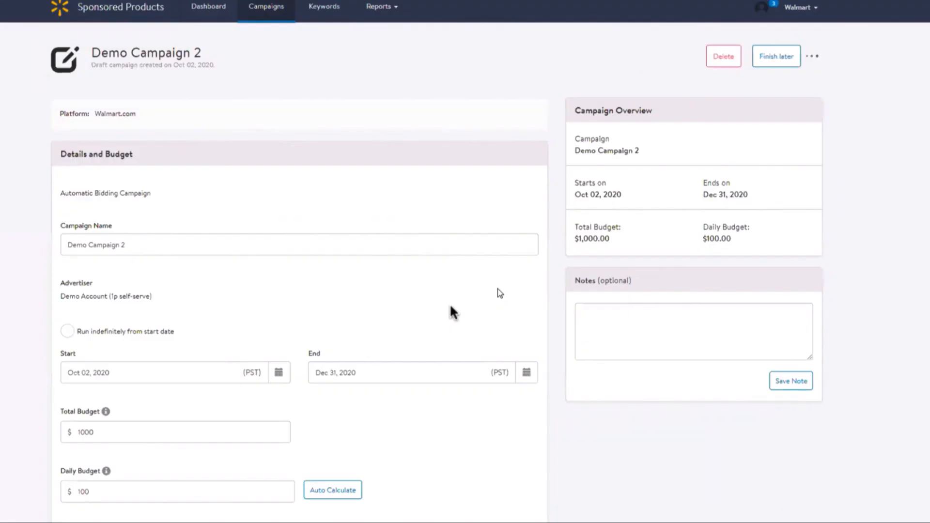